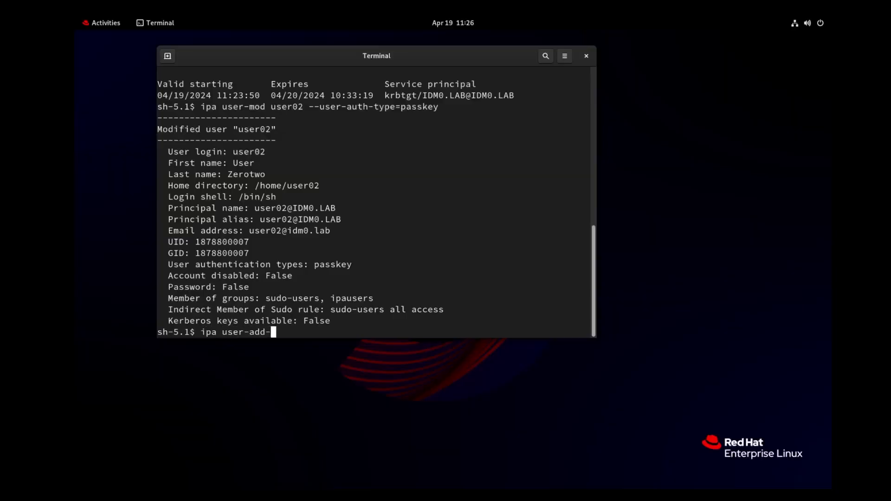
type("passkey")
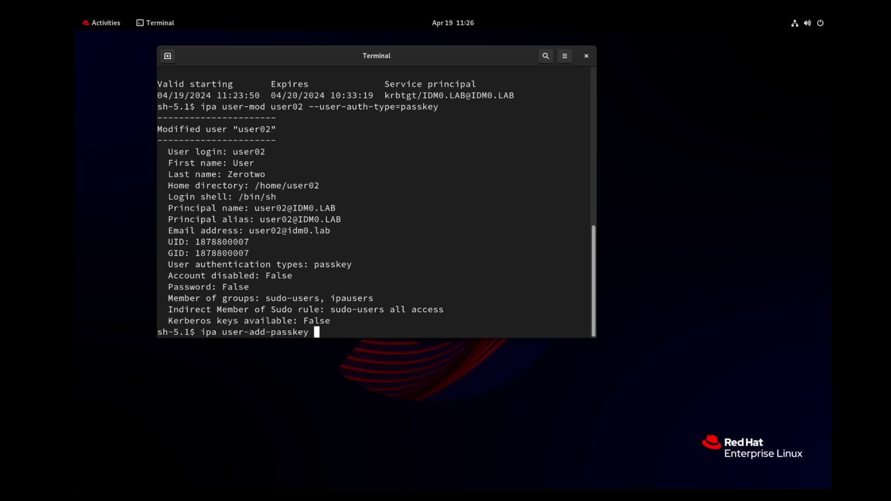
type("user02 --r")
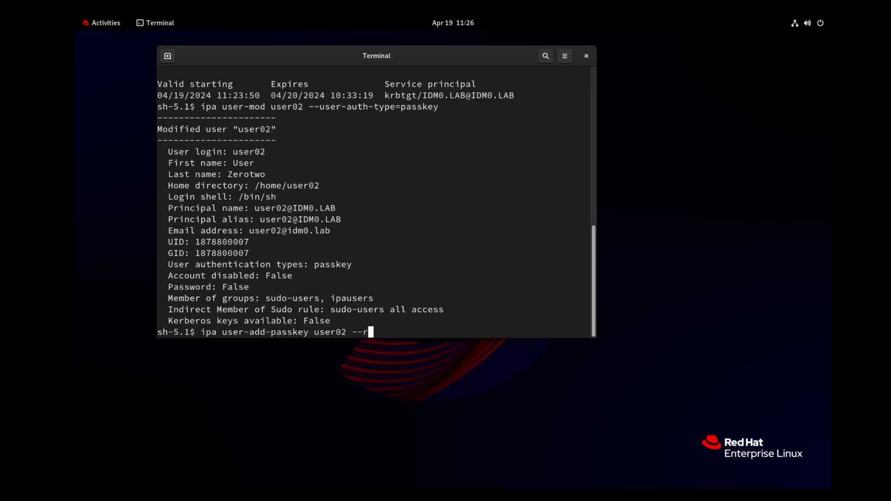
type("egister")
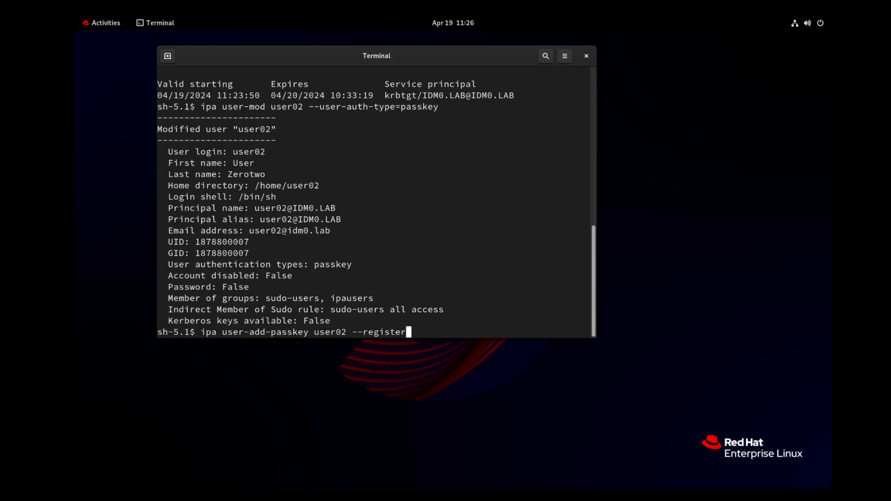